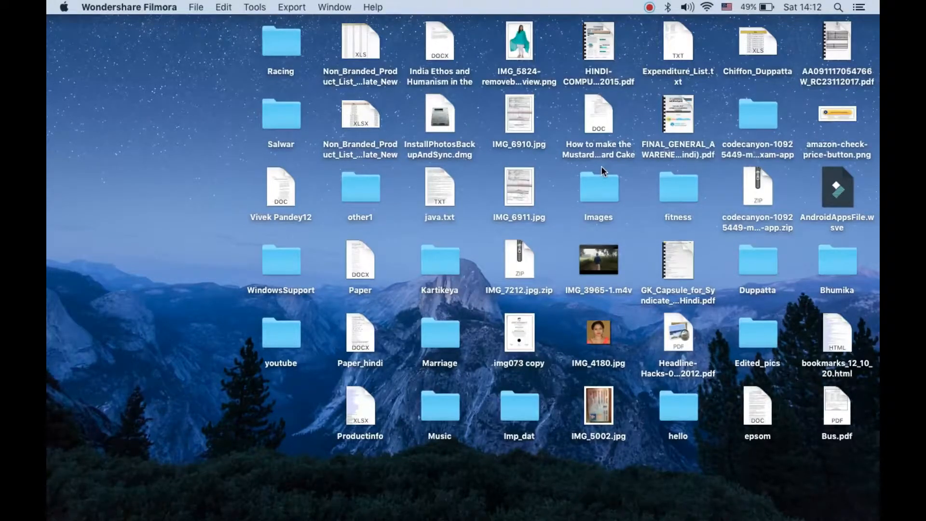
{"action": "mouse_move", "coordinate": [151, 116]}
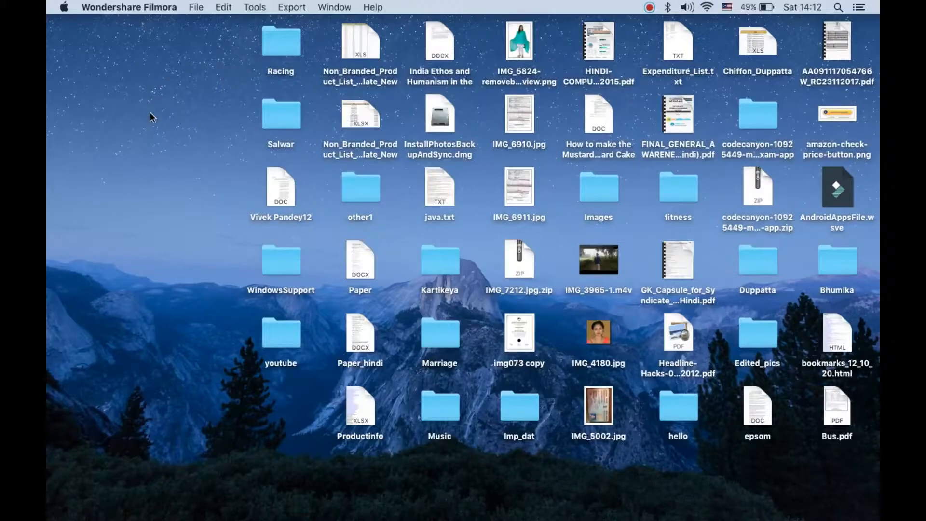
Bring up the desktop's context menu offering Change Desktop Background…
{"action": "right_click", "coordinate": [150, 112]}
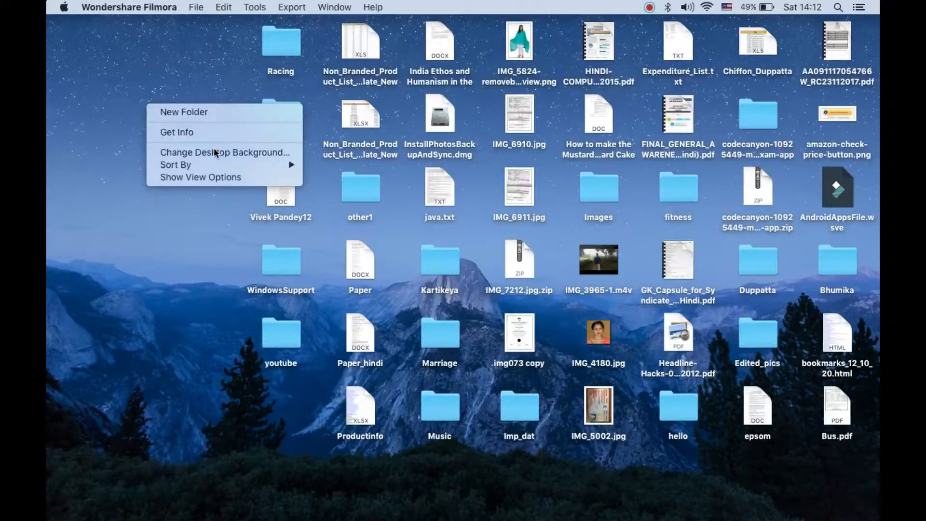
{"action": "mouse_move", "coordinate": [225, 152]}
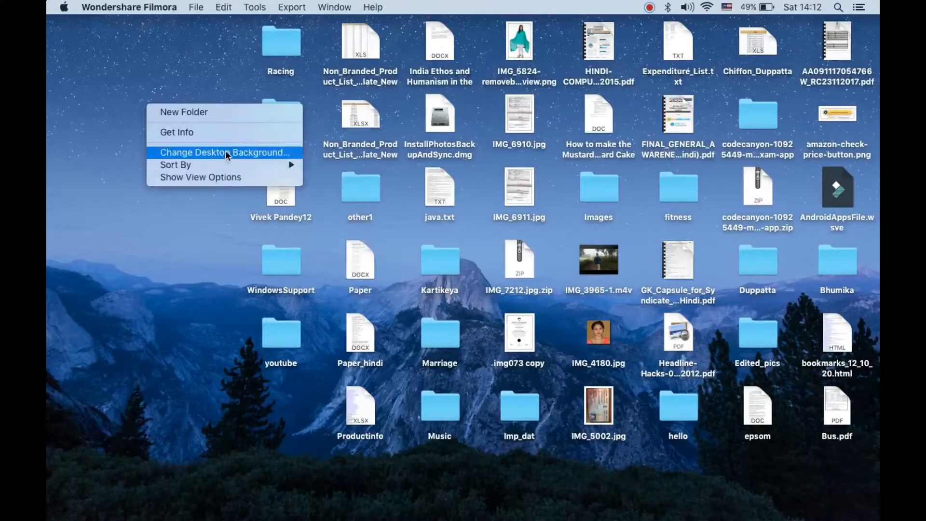
Reach Desktop & Screen Saver and choose Photos > Albums > All Photos as the picture source
{"action": "left_click", "coordinate": [225, 153]}
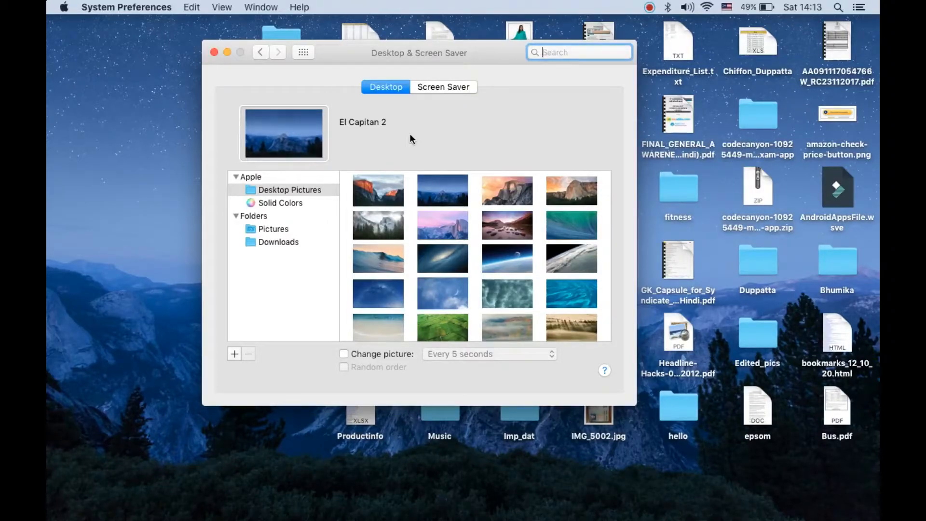
{"action": "mouse_move", "coordinate": [293, 210]}
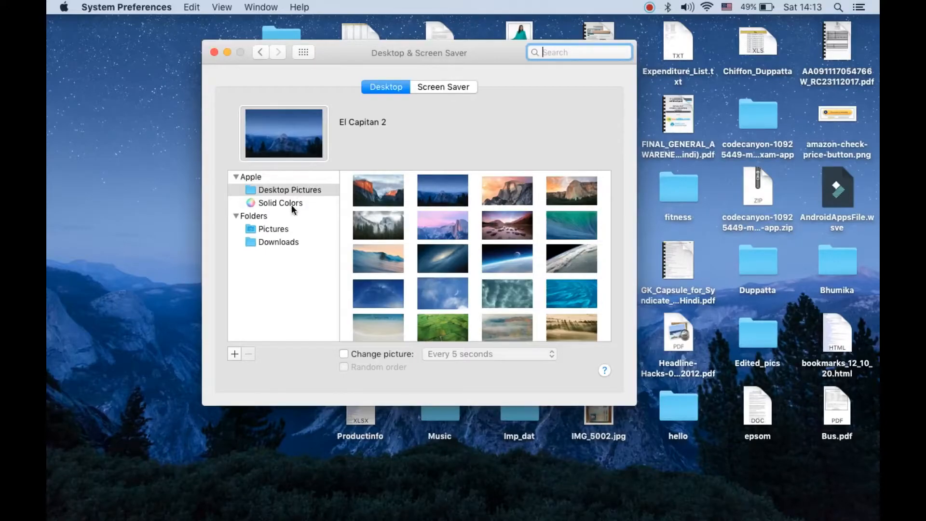
{"action": "left_click", "coordinate": [236, 215]}
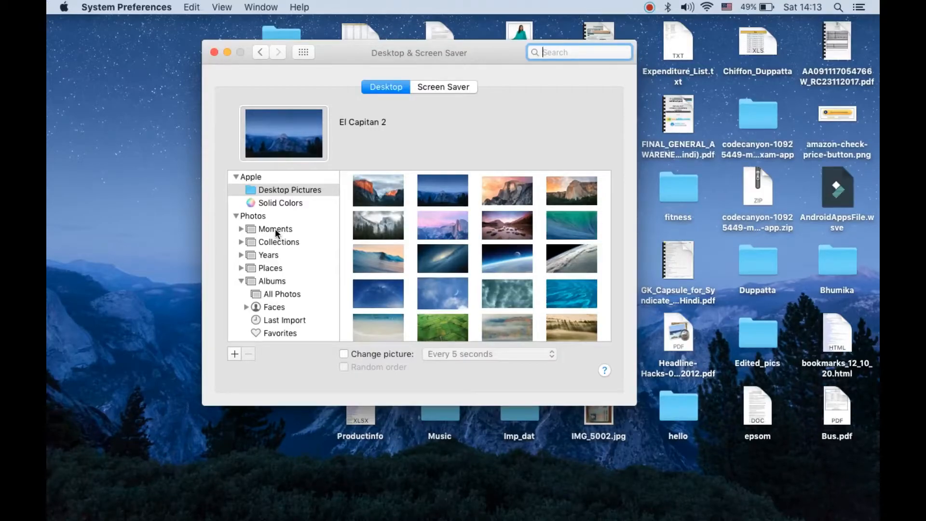
{"action": "mouse_move", "coordinate": [288, 266]}
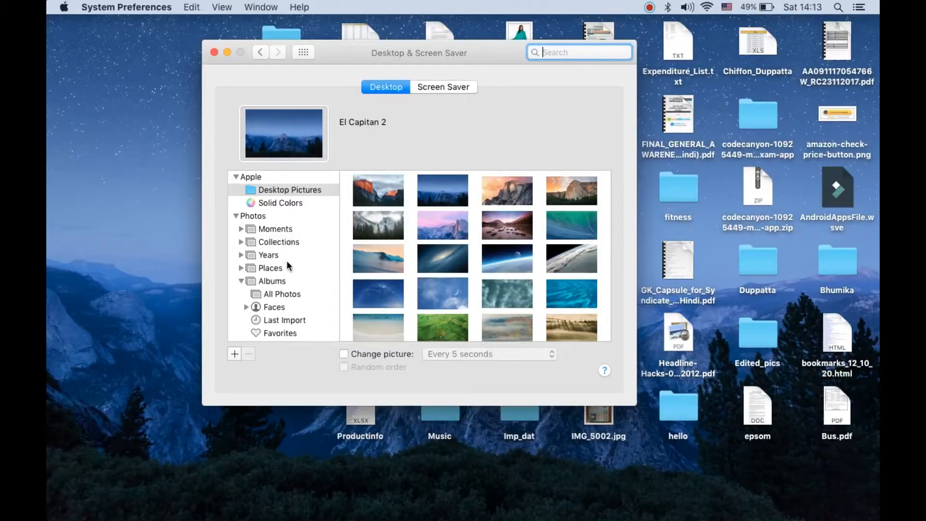
{"action": "scroll", "scroll_direction": "down", "scroll_amount": 3}
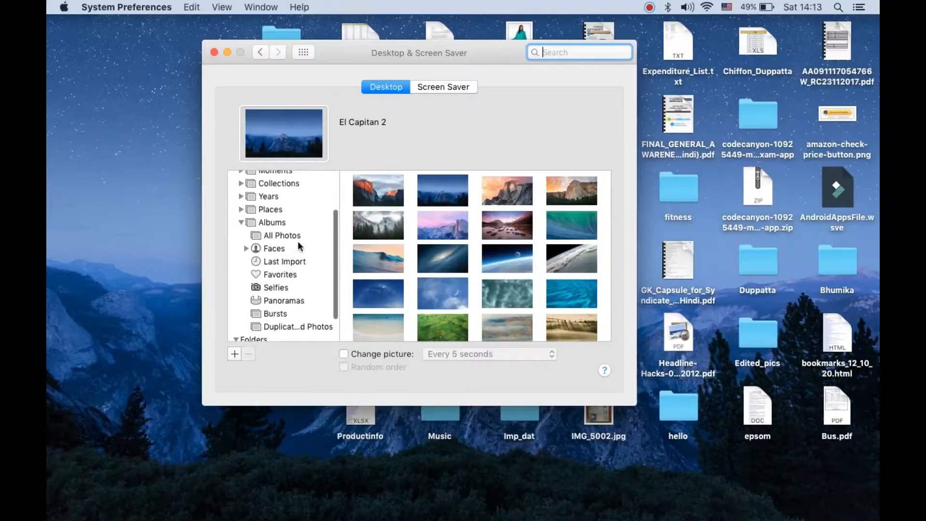
{"action": "left_click", "coordinate": [283, 235]}
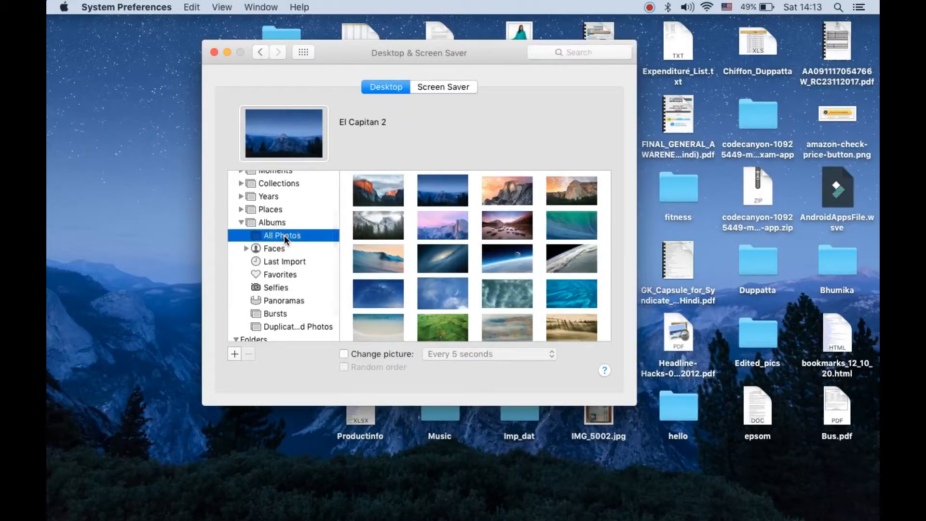
Browse All Photos, then return to Apple's Desktop Pictures collection as the source
{"action": "left_click", "coordinate": [282, 235]}
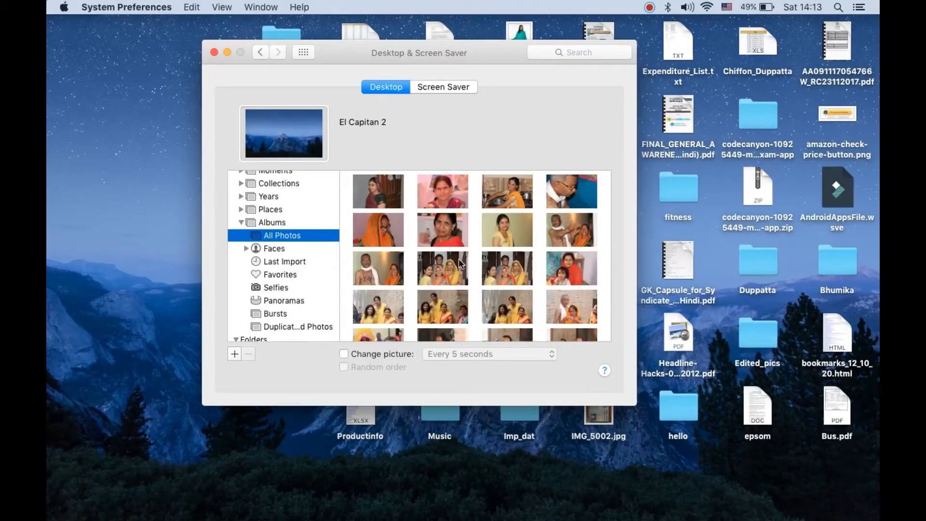
{"action": "scroll", "scroll_direction": "down", "scroll_amount": 3}
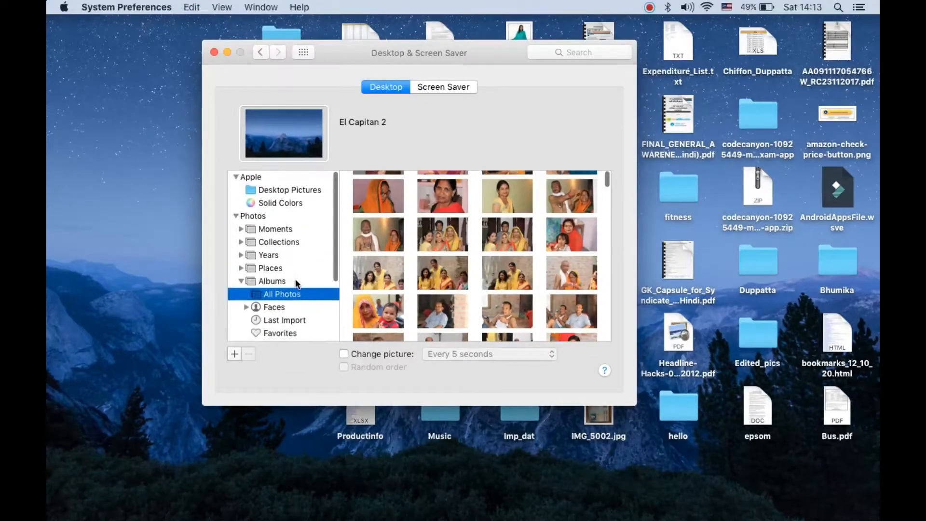
{"action": "left_click", "coordinate": [289, 190]}
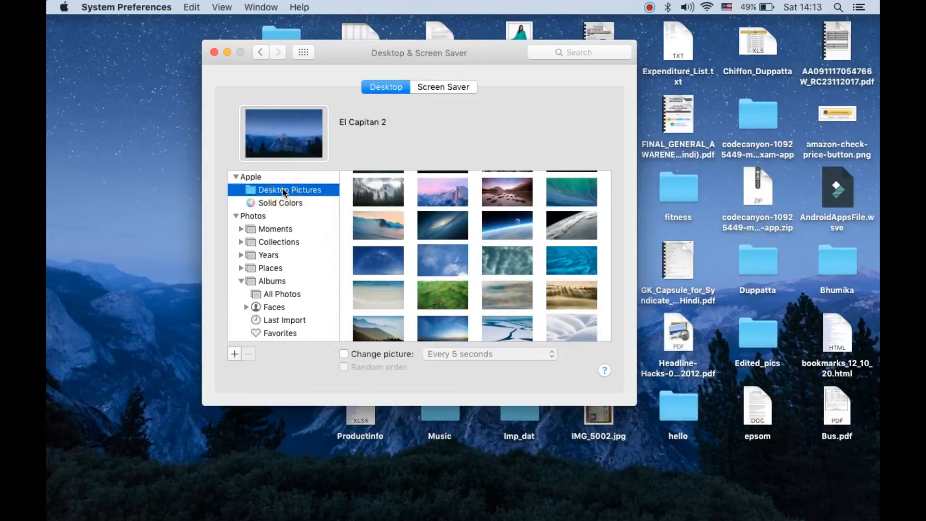
{"action": "left_click", "coordinate": [290, 190]}
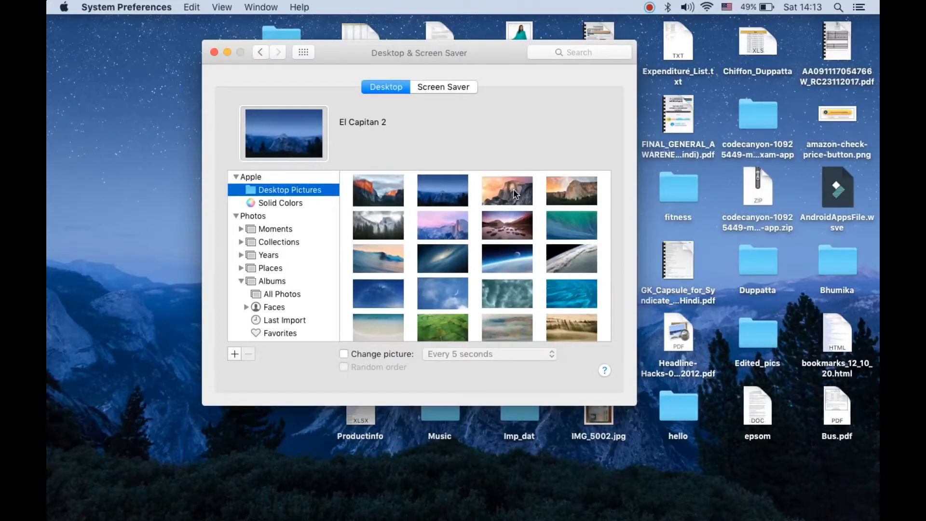
Try the Wave picture, then make Galaxy the desktop wallpaper
{"action": "left_click", "coordinate": [571, 225]}
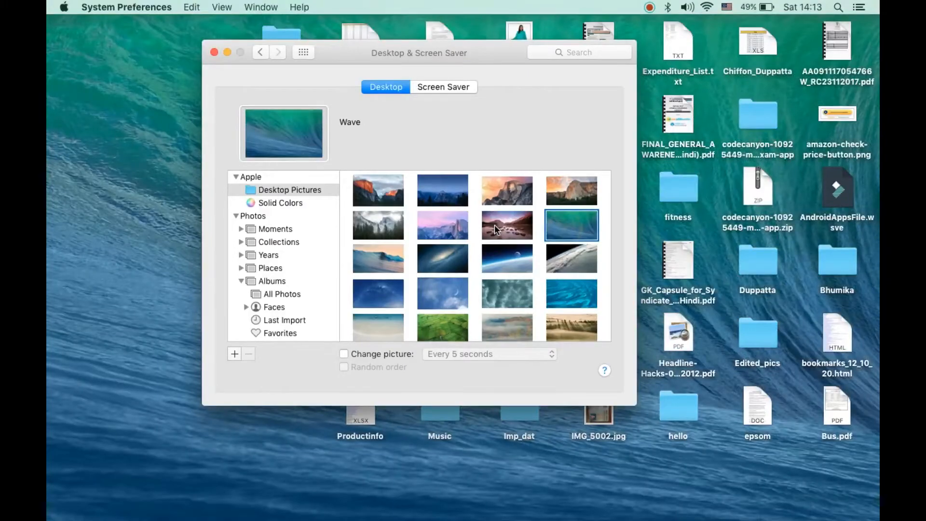
{"action": "left_click", "coordinate": [442, 258]}
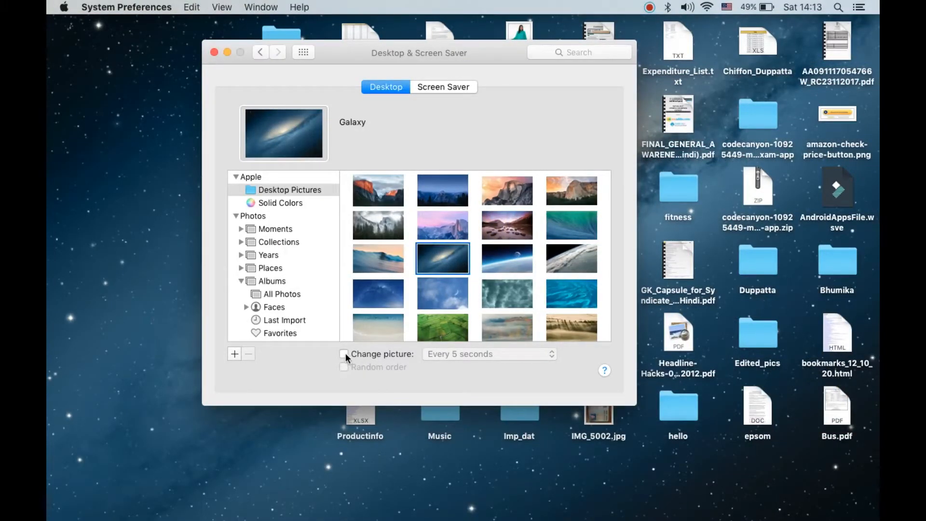
{"action": "left_click", "coordinate": [344, 353]}
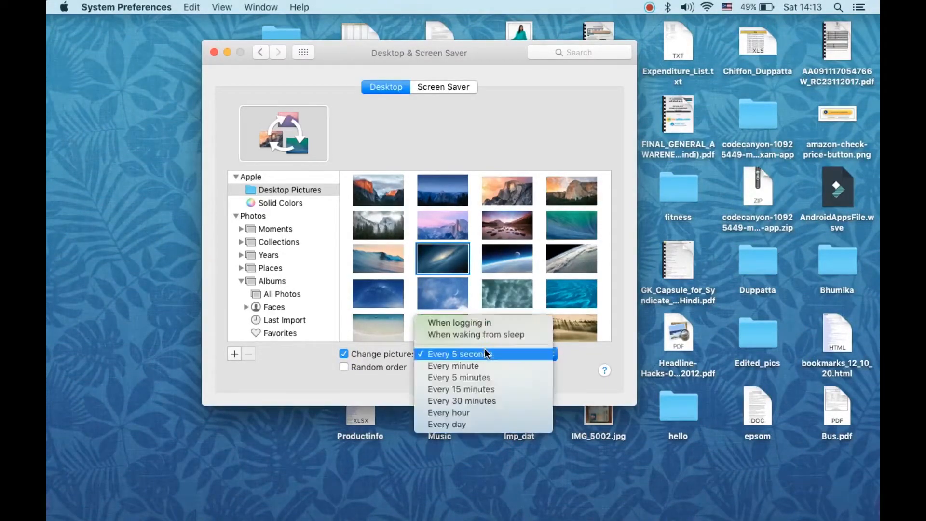
{"action": "left_click", "coordinate": [454, 354]}
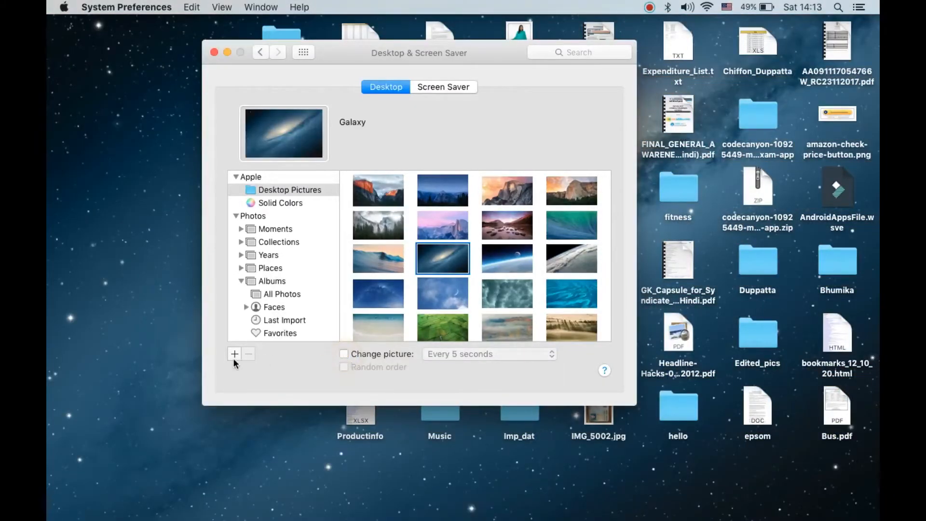
{"action": "scroll", "scroll_direction": "down", "scroll_amount": 3}
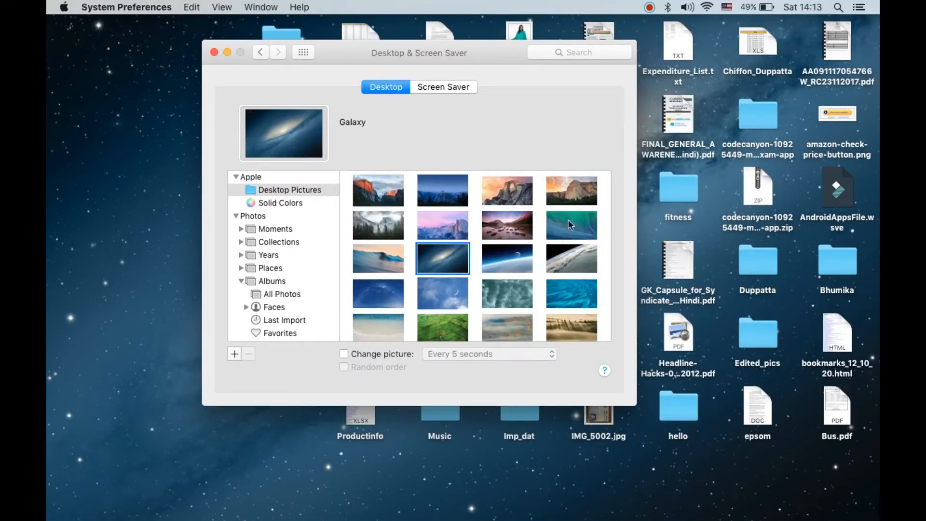
{"action": "left_click", "coordinate": [443, 225]}
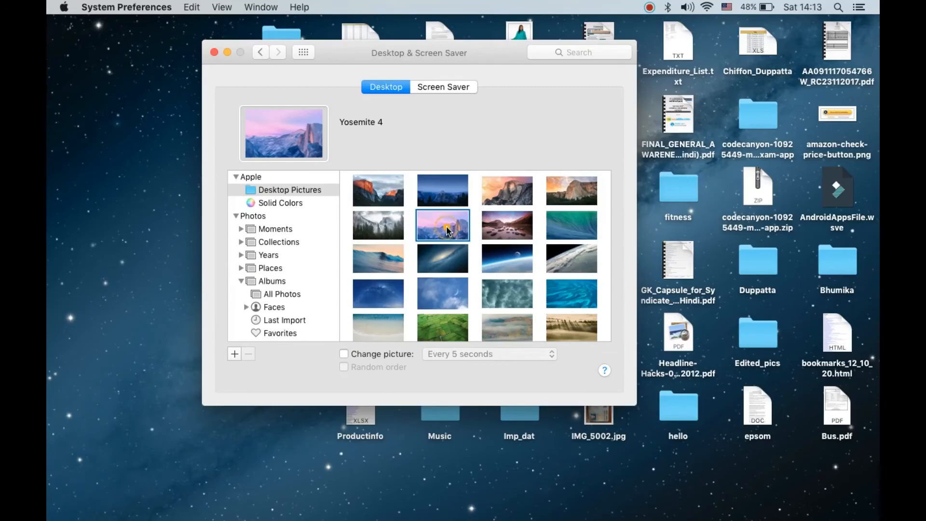
{"action": "left_click", "coordinate": [570, 190]}
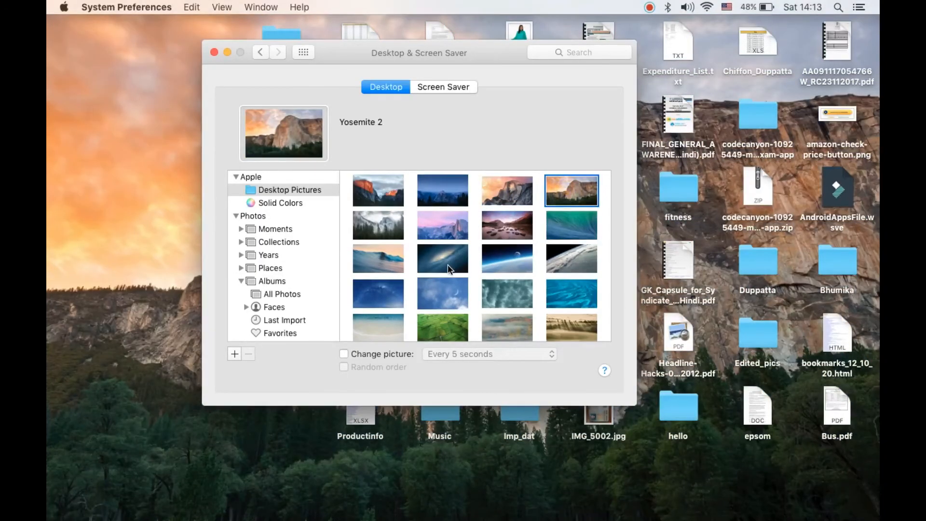
{"action": "left_click", "coordinate": [443, 258]}
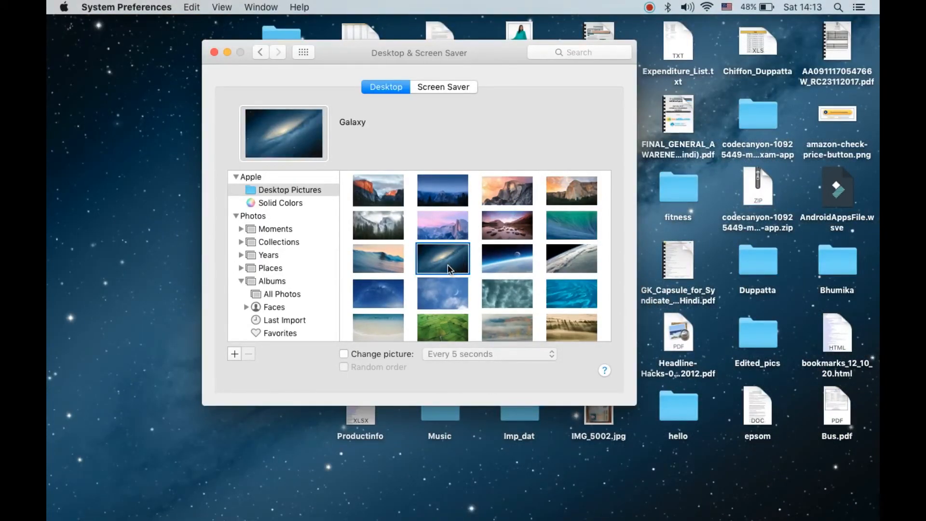